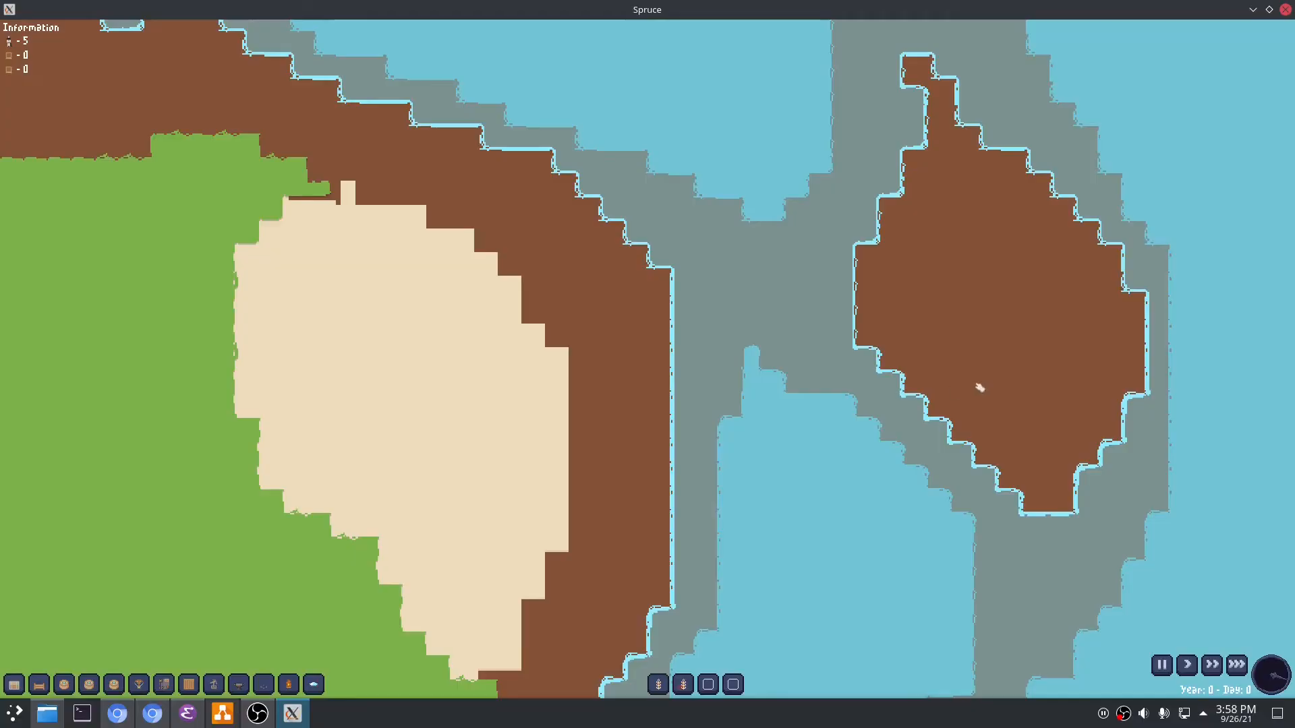
{"action": "left_click", "coordinate": [1003, 344]}
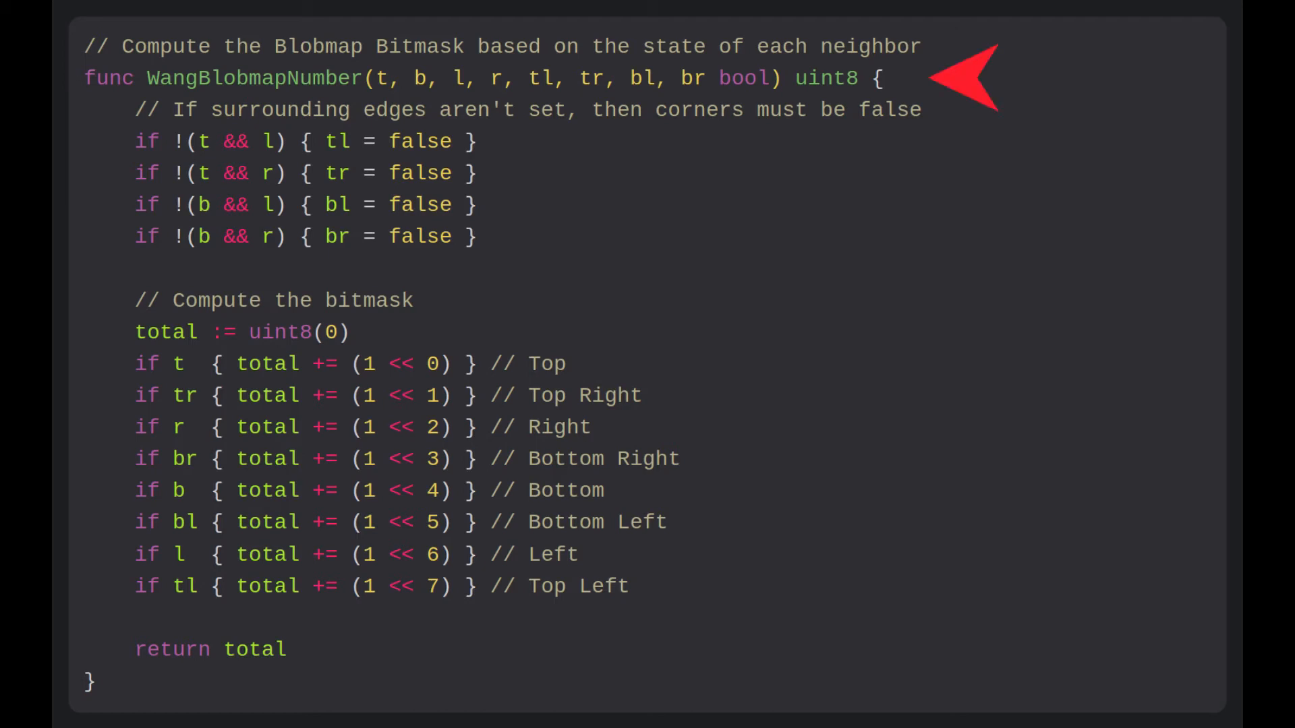
{"action": "mouse_move", "coordinate": [524, 196]}
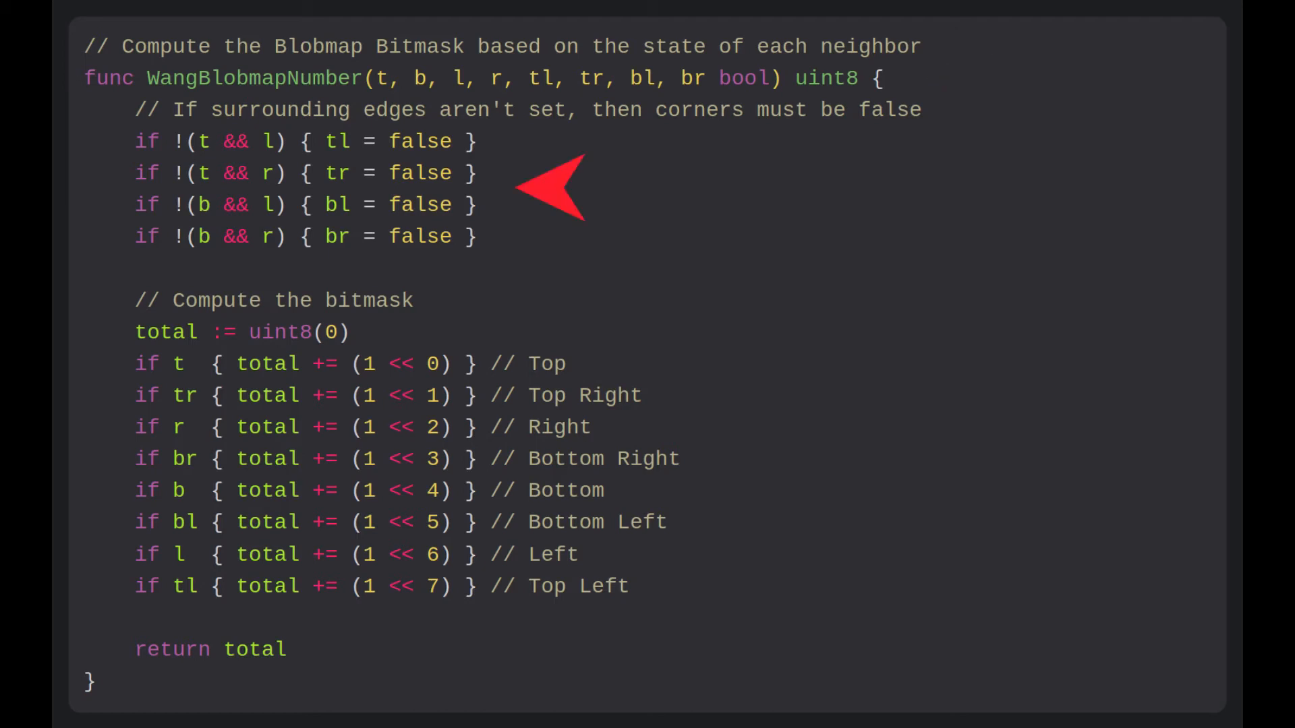
{"action": "mouse_move", "coordinate": [777, 472]}
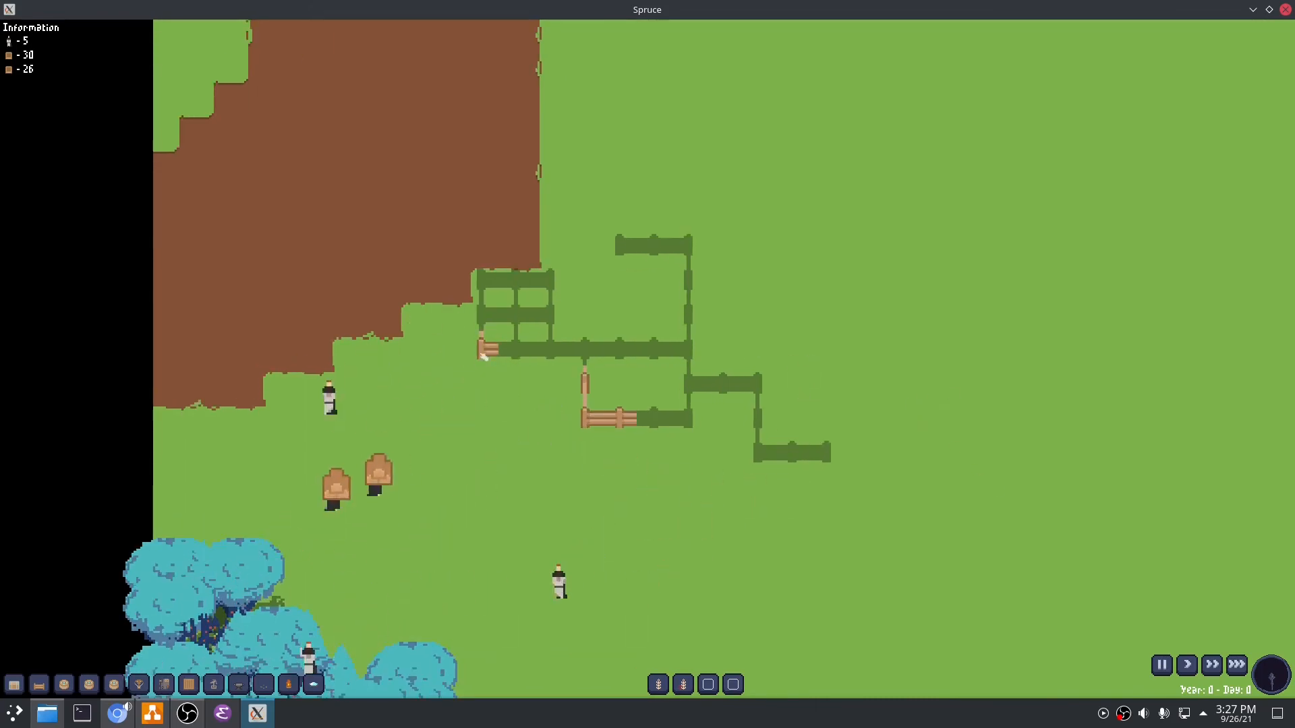
{"action": "left_click", "coordinate": [515, 315]}
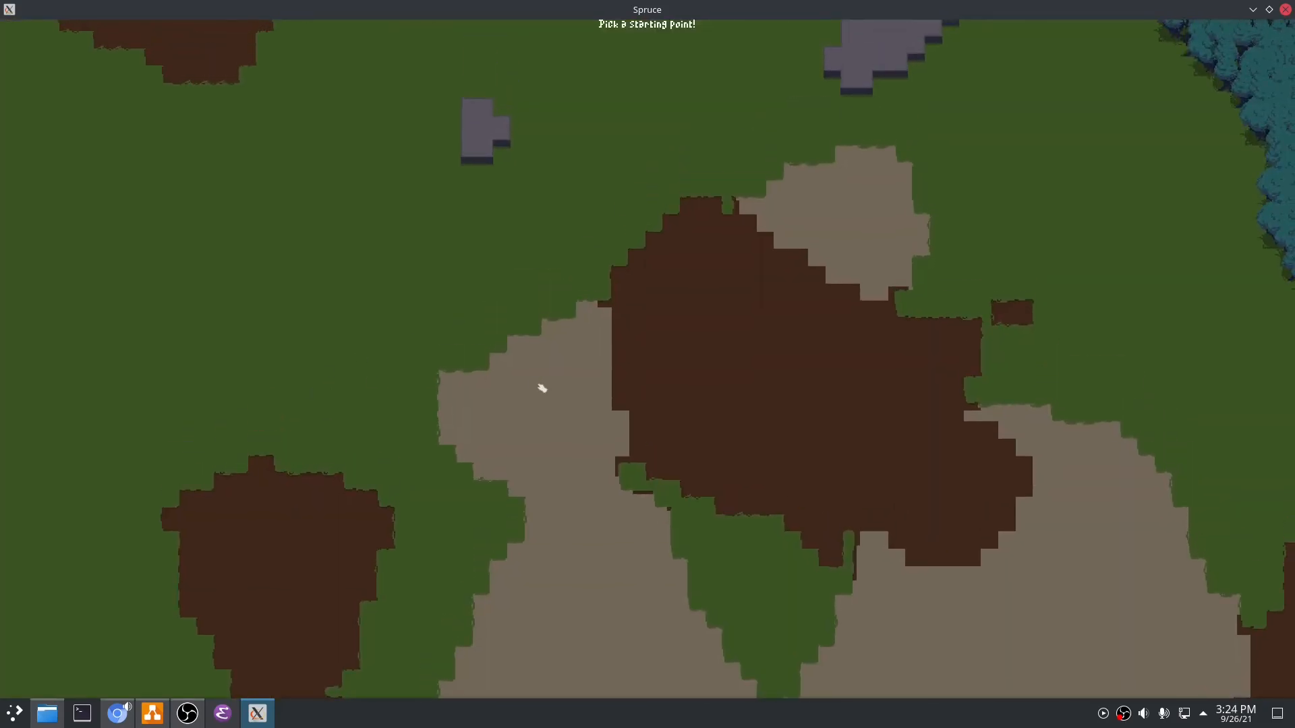
{"action": "mouse_move", "coordinate": [437, 558]}
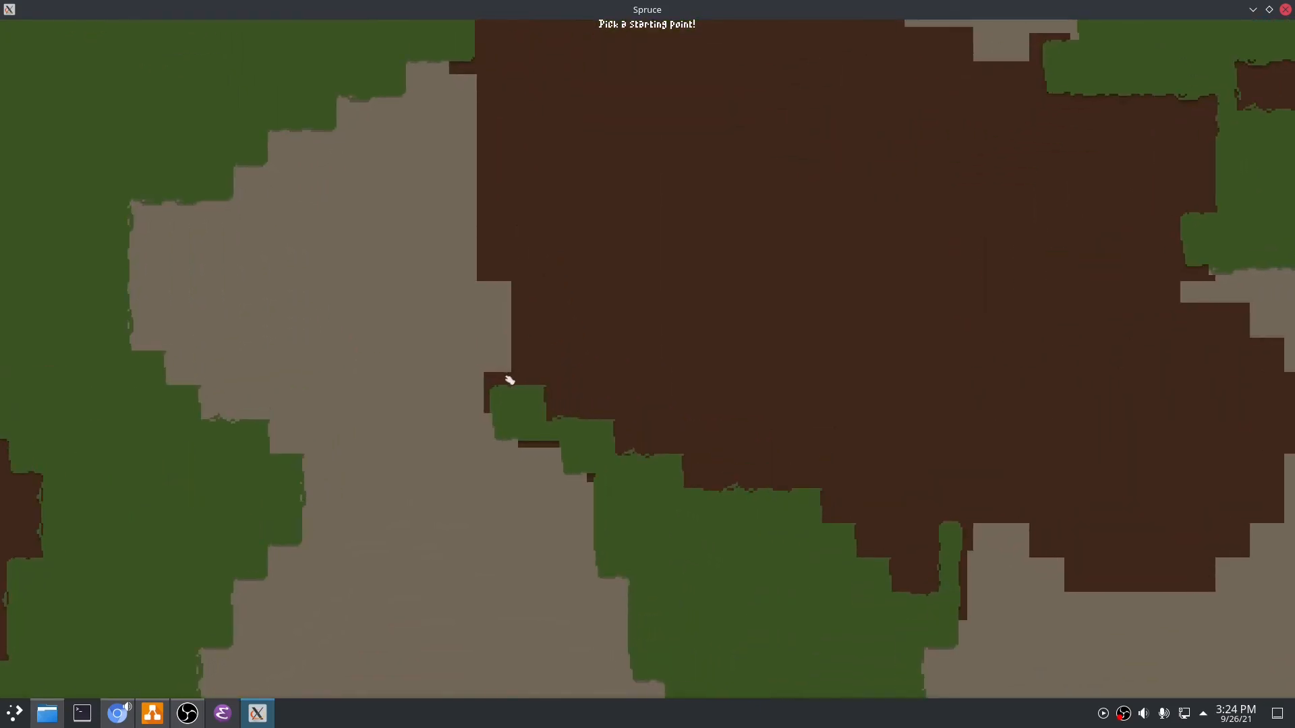
{"action": "mouse_move", "coordinate": [712, 518]}
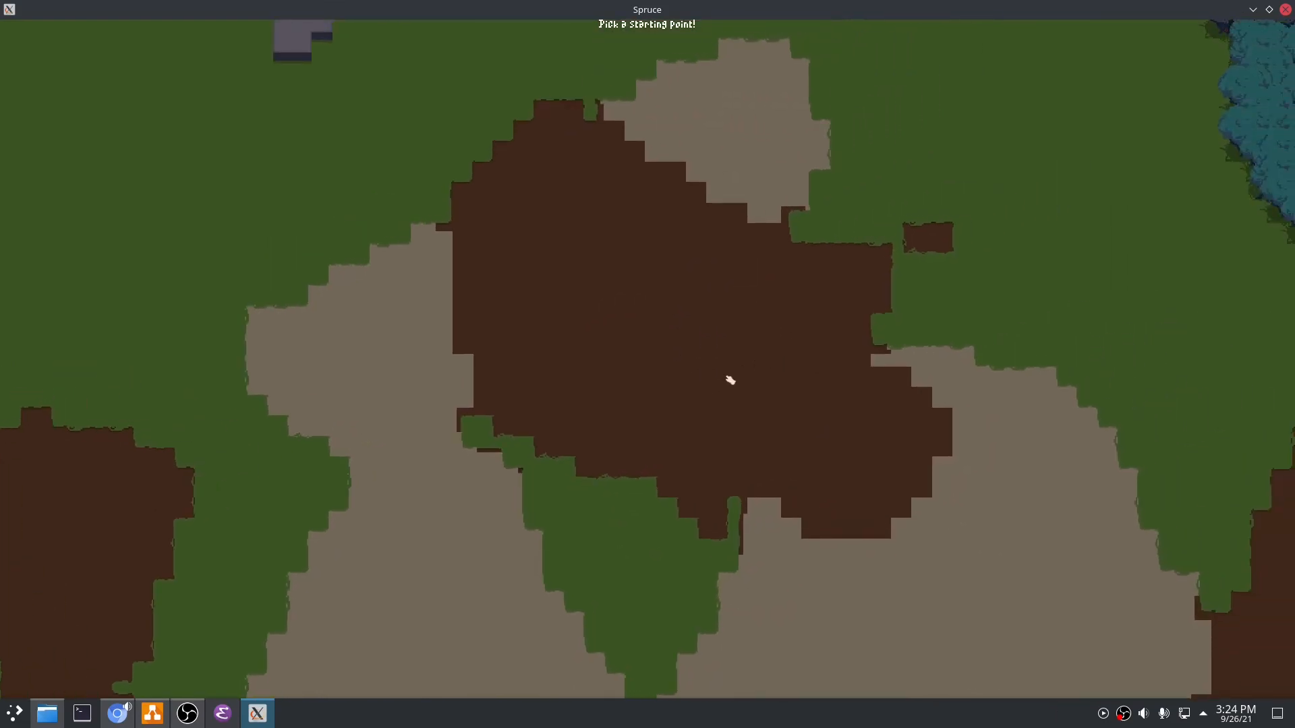
{"action": "mouse_move", "coordinate": [679, 375]}
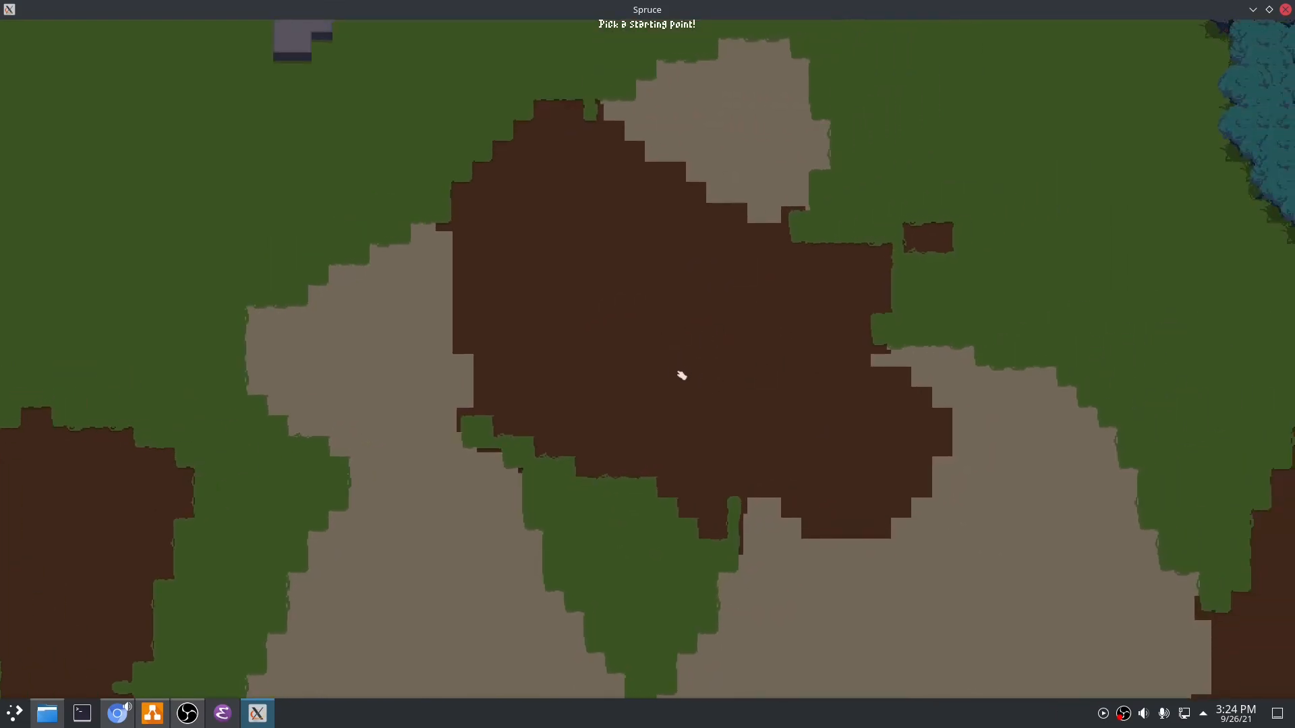